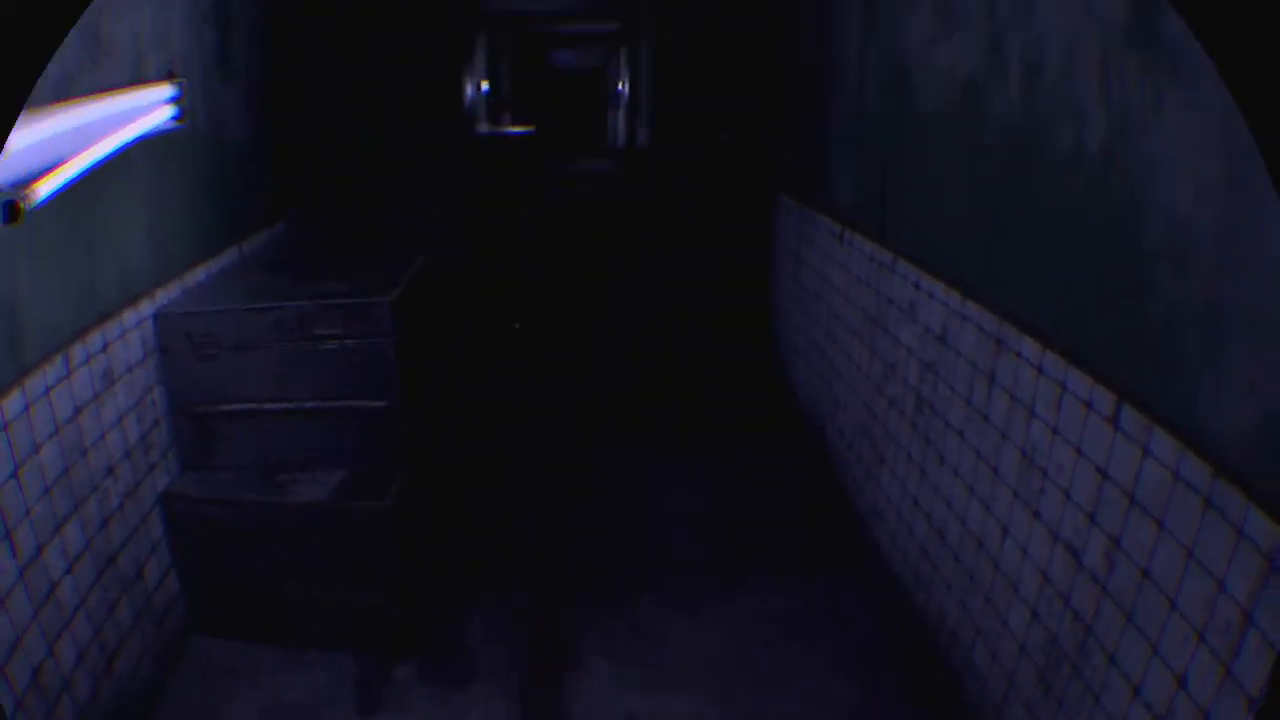
mouse_move(640, 360)
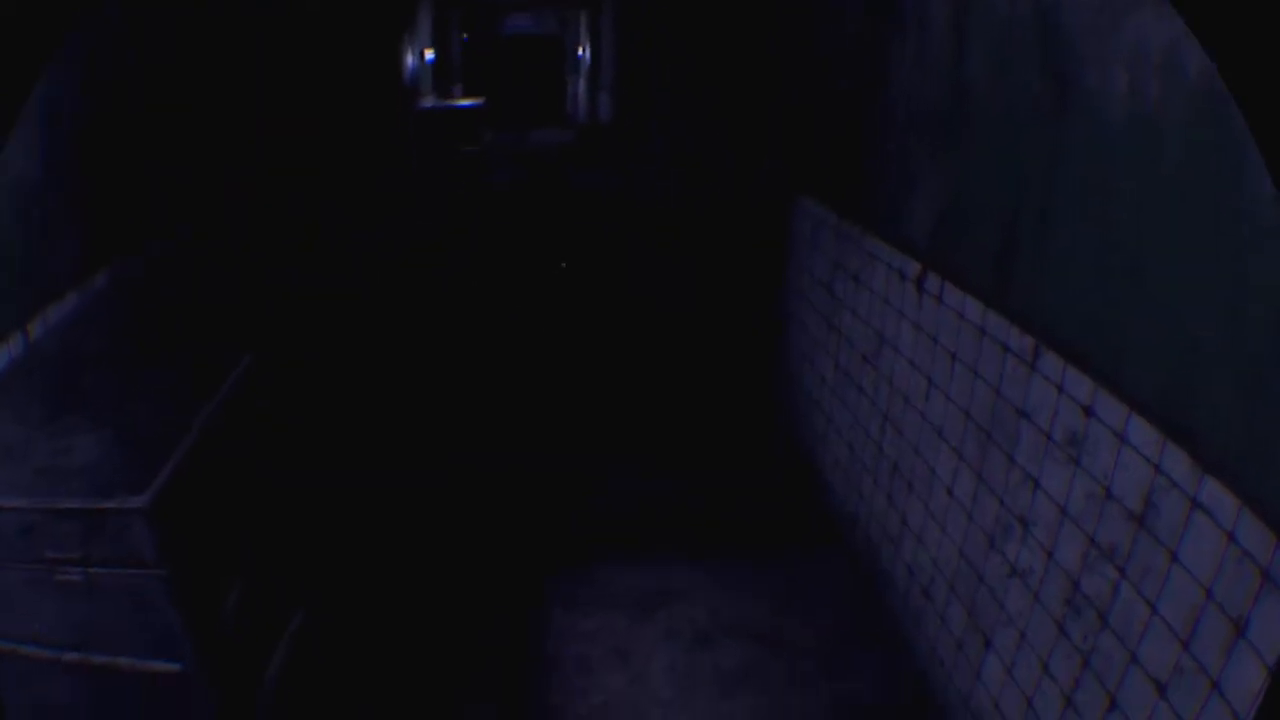